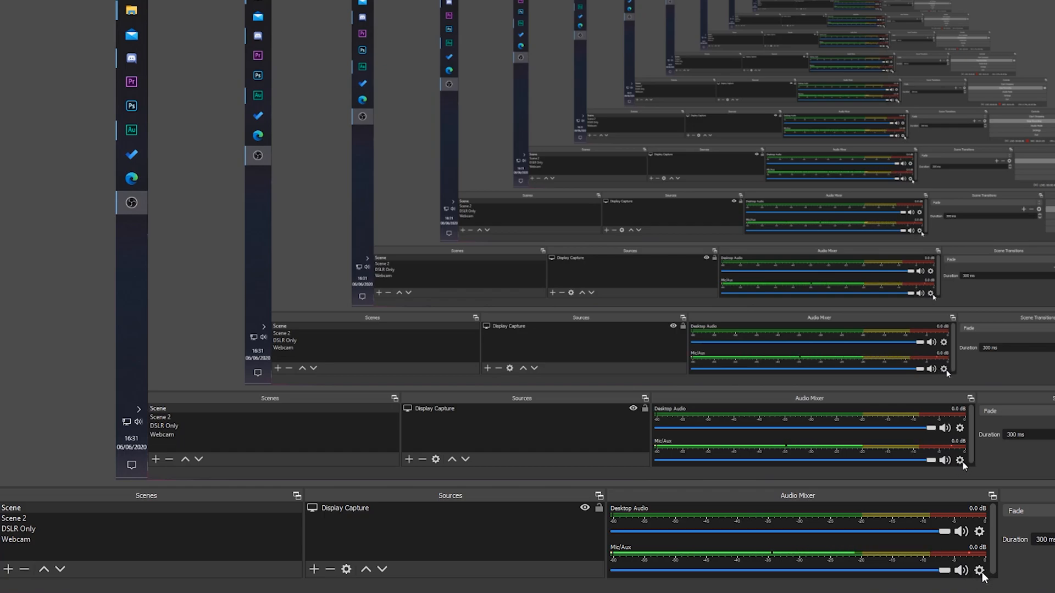
Step: Bring up Advanced Audio Properties from the Mic/Aux gear menu in the Audio Mixer
{"action": "left_click", "coordinate": [981, 570]}
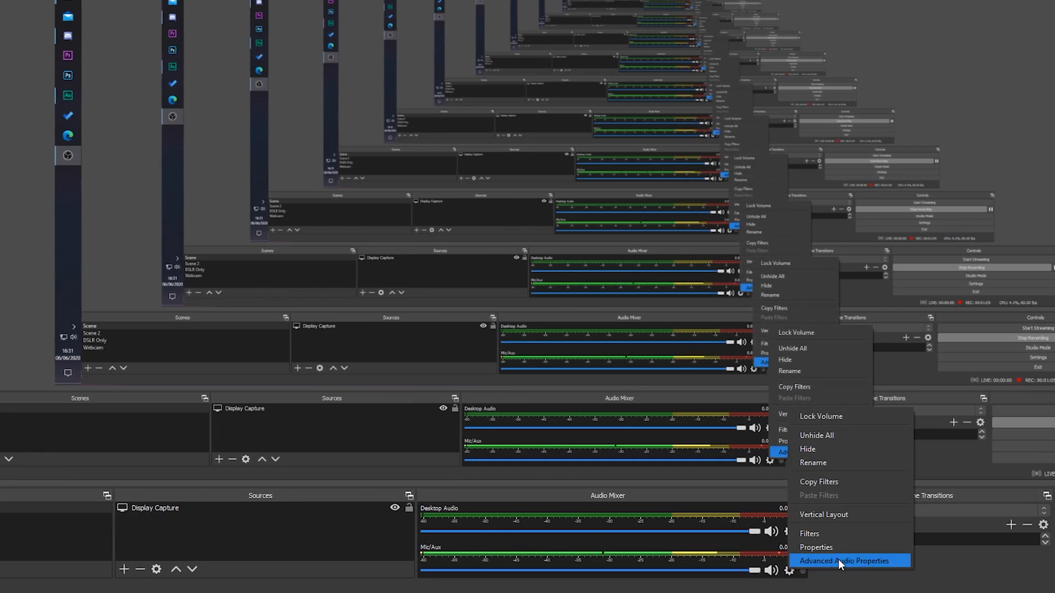
{"action": "left_click", "coordinate": [849, 561]}
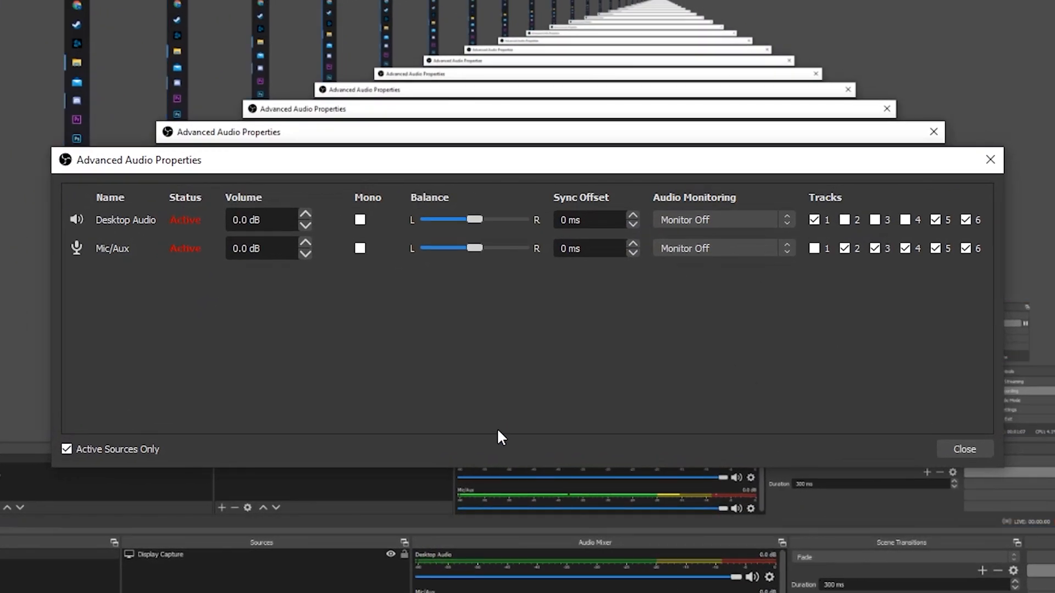
{"action": "mouse_move", "coordinate": [124, 241]}
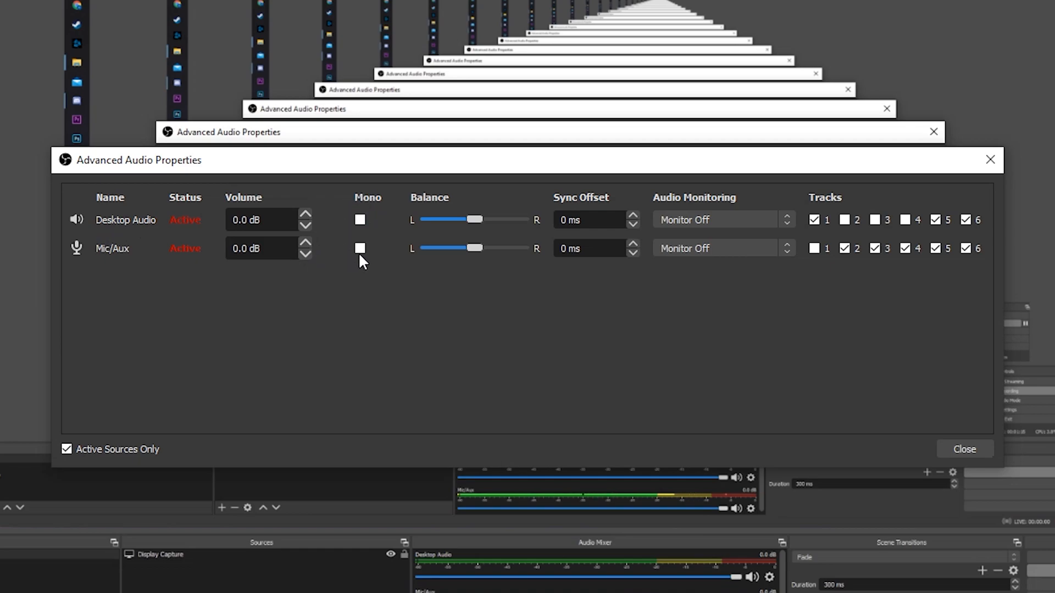
Step: Enable Mono on the Mic/Aux row, leaving its balance centred and Desktop Audio stereo
{"action": "left_click", "coordinate": [360, 248]}
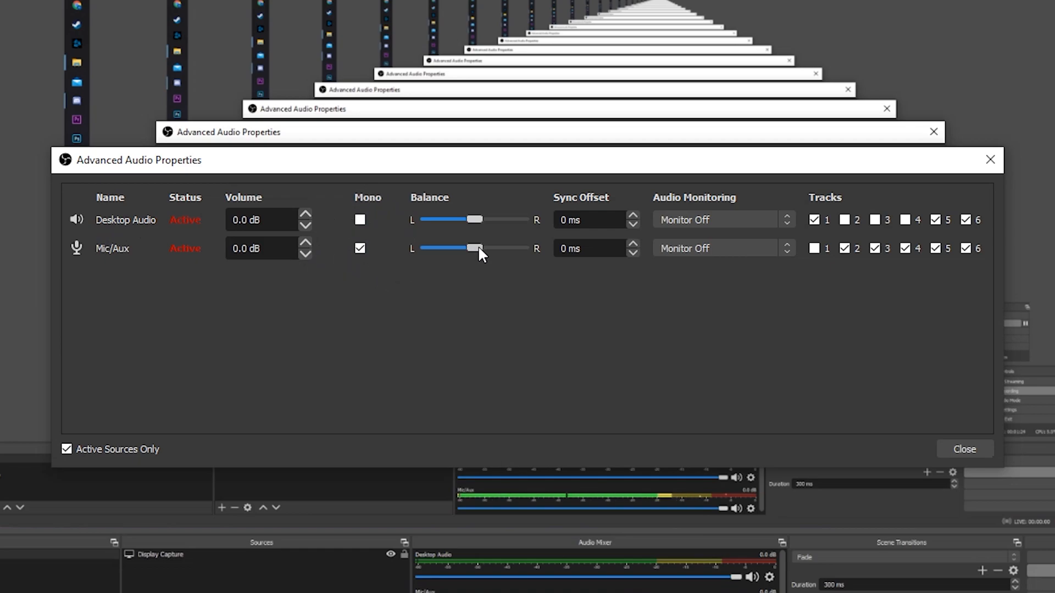
{"action": "mouse_move", "coordinate": [469, 259]}
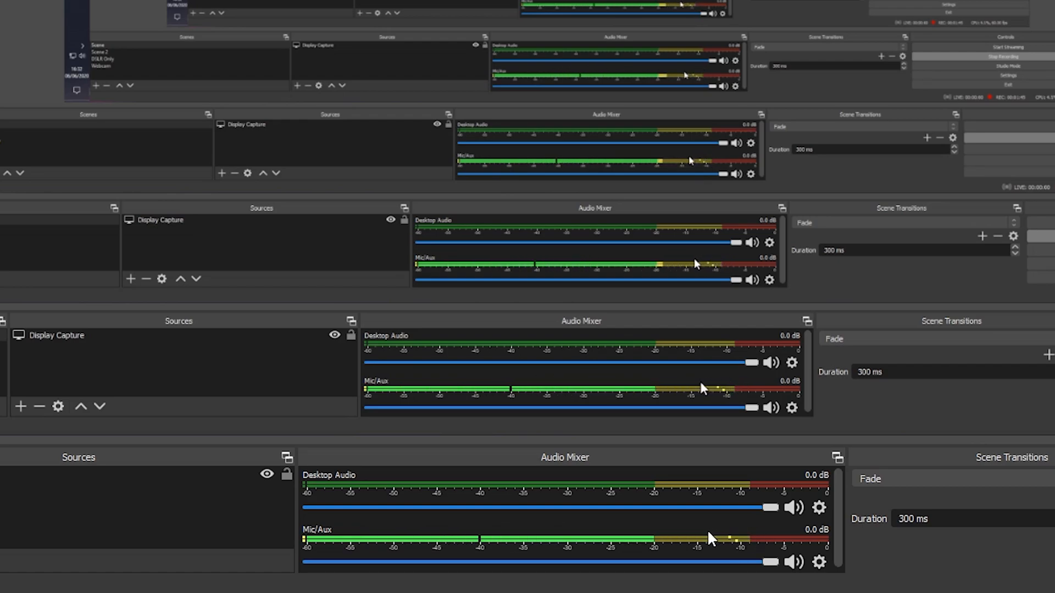
{"action": "mouse_move", "coordinate": [658, 538]}
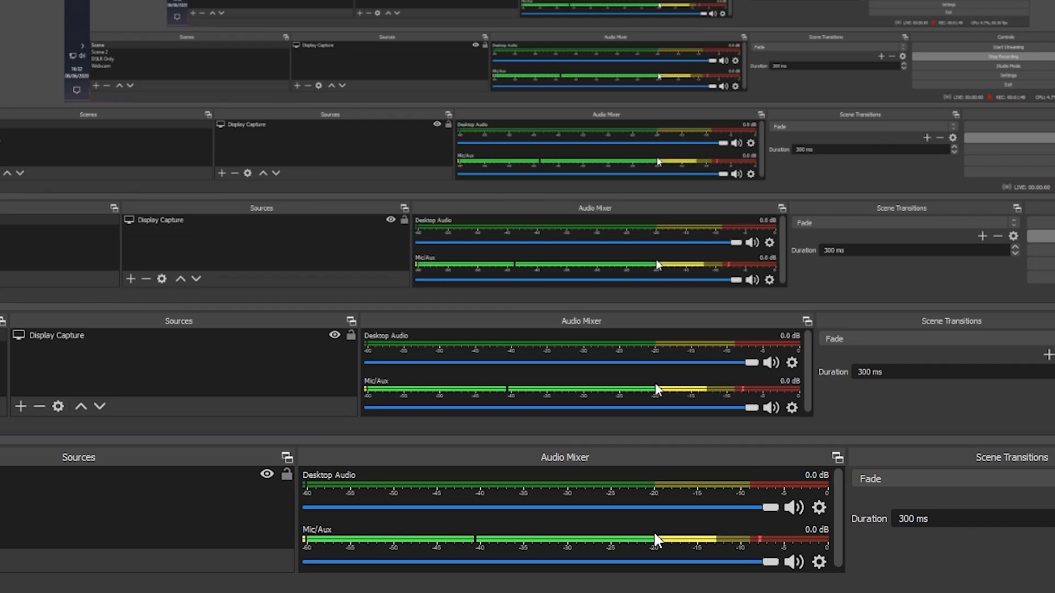